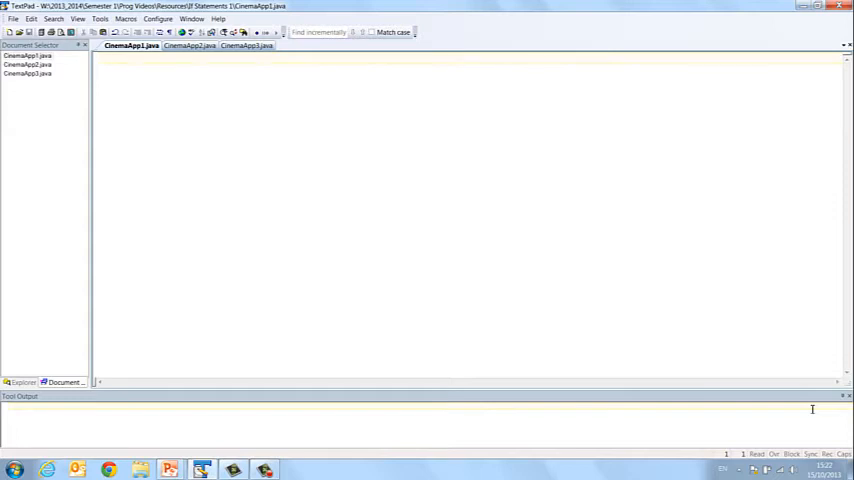
Step: Type a /* */ header comment with CinemaApp1.java, the author and 15th Oct 2013
text(/*)
text(*C)
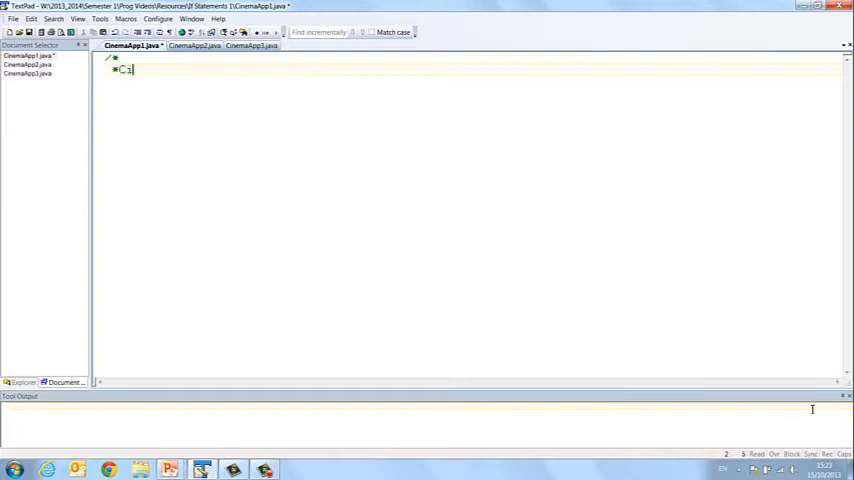
text(inemaApp1.)
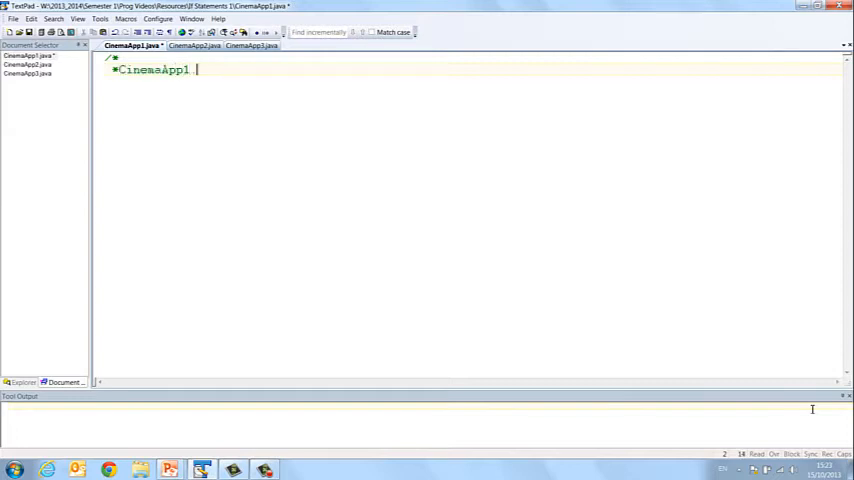
text(java)
click(472, 81)
text(*@author F)
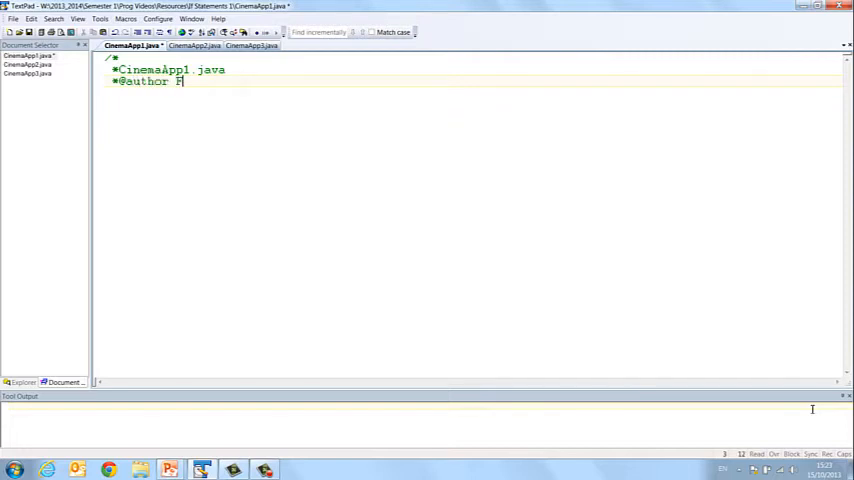
text(.Sheridan)
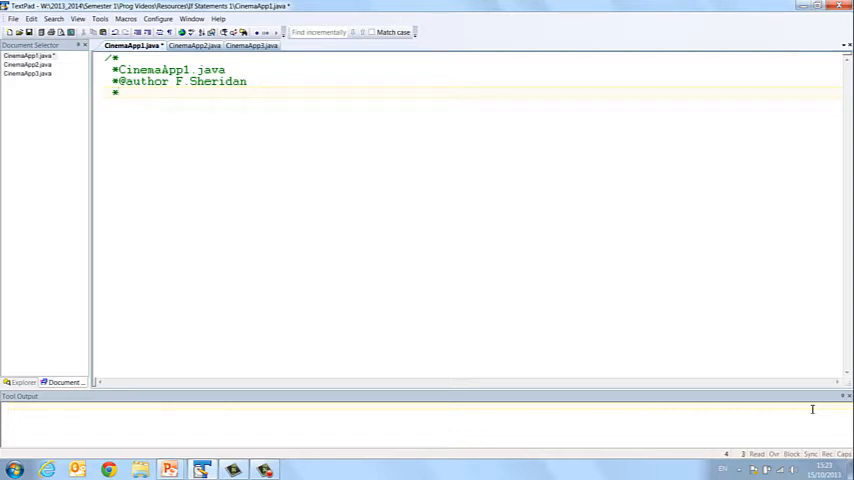
text(15th Oct)
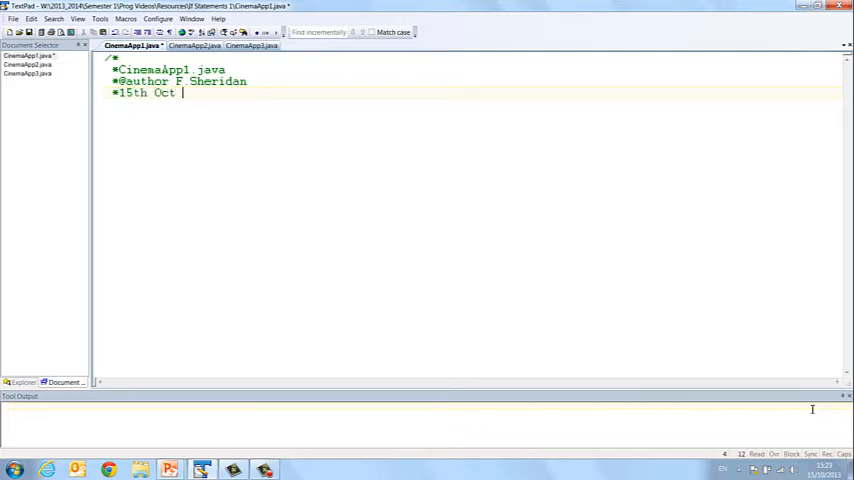
text(2013)
text(*/)
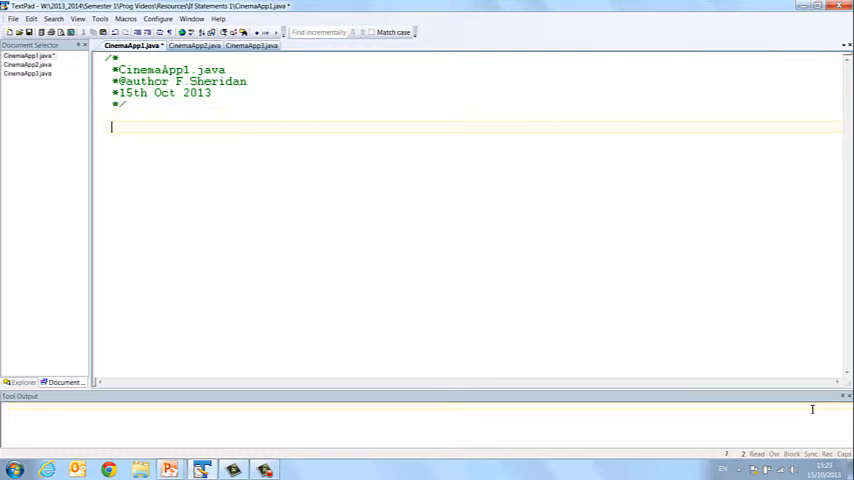
Step: Write public class CinemaApp1 with an empty main(String args[]) method and both closing braces
text(public class C)
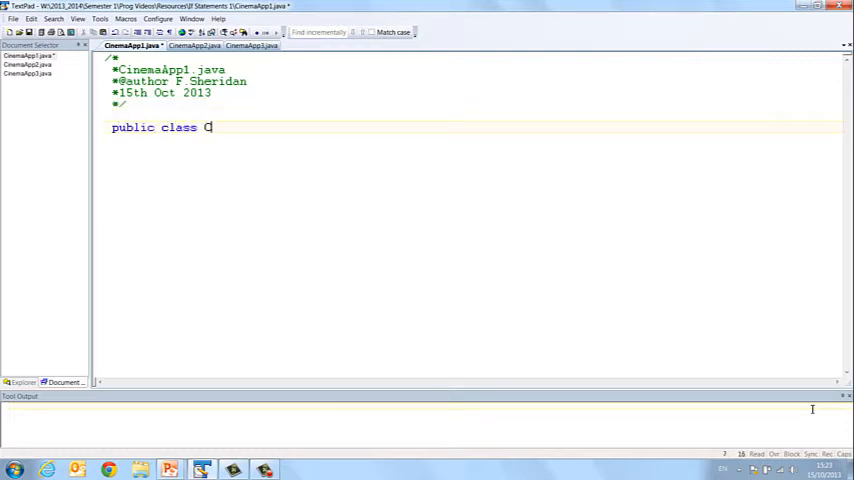
text(inemaAp)
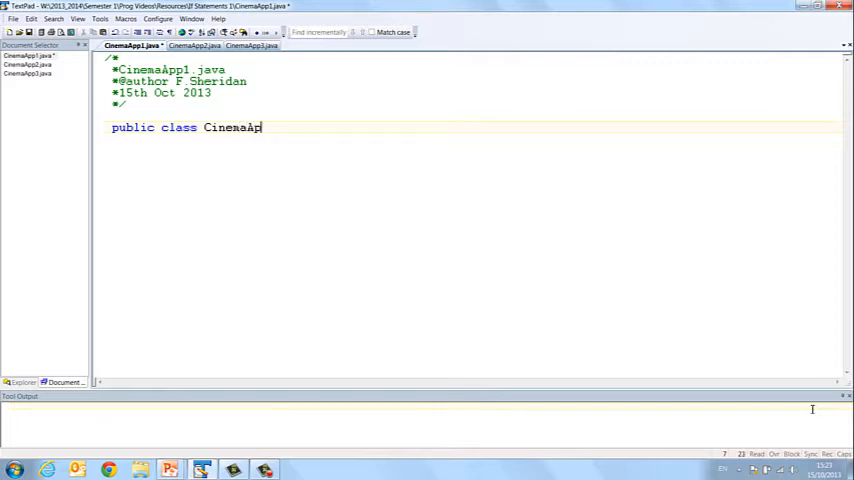
text(p1{)
text(public)
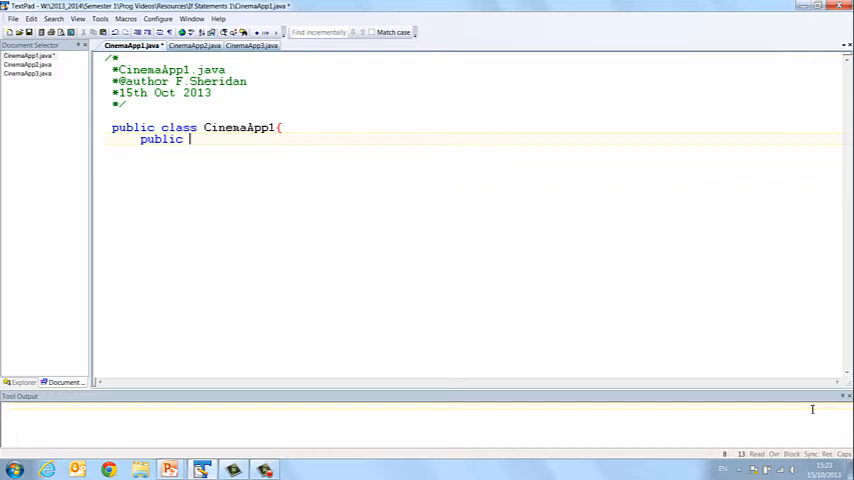
text(static void main)
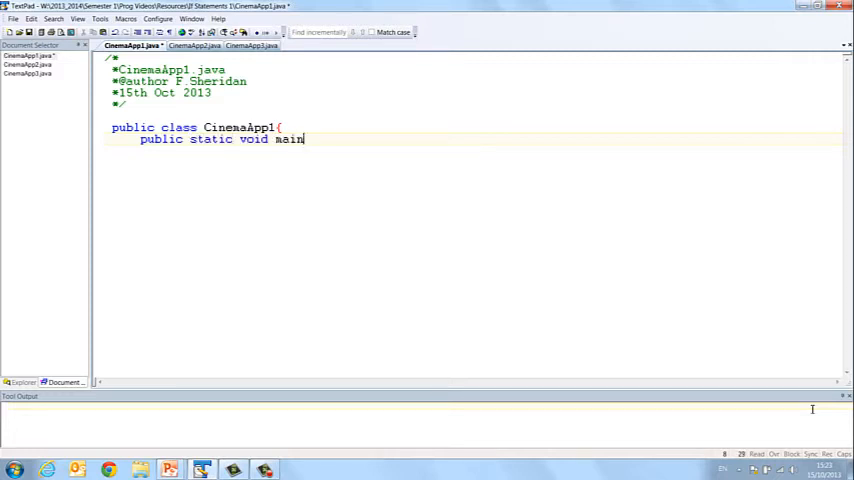
text((string args[]){)
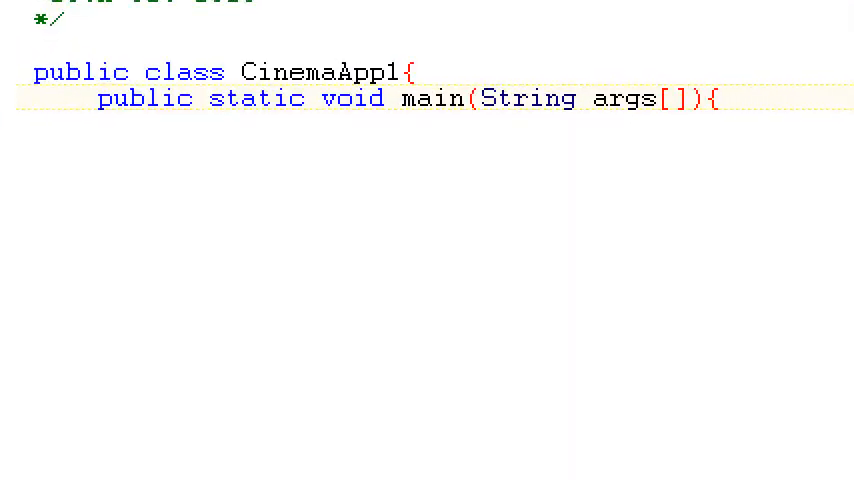
text(}})
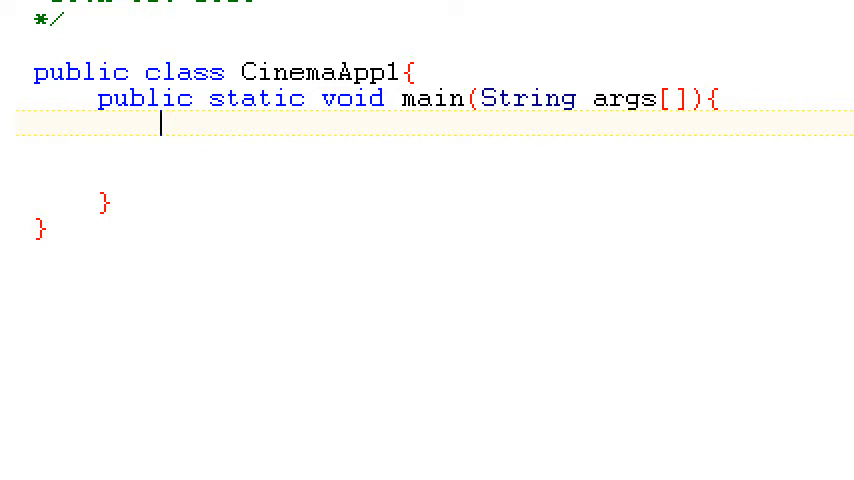
click(155, 71)
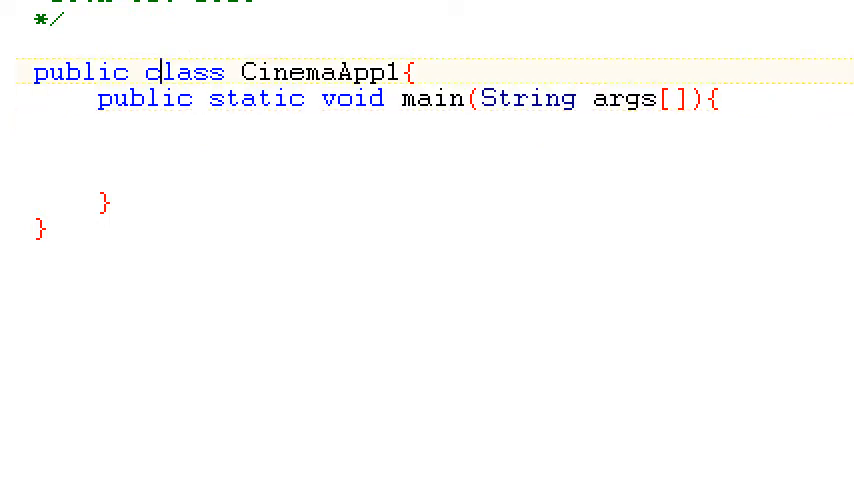
Step: Add 'import javax.swing.JOptionPane;' above the class
text(import java)
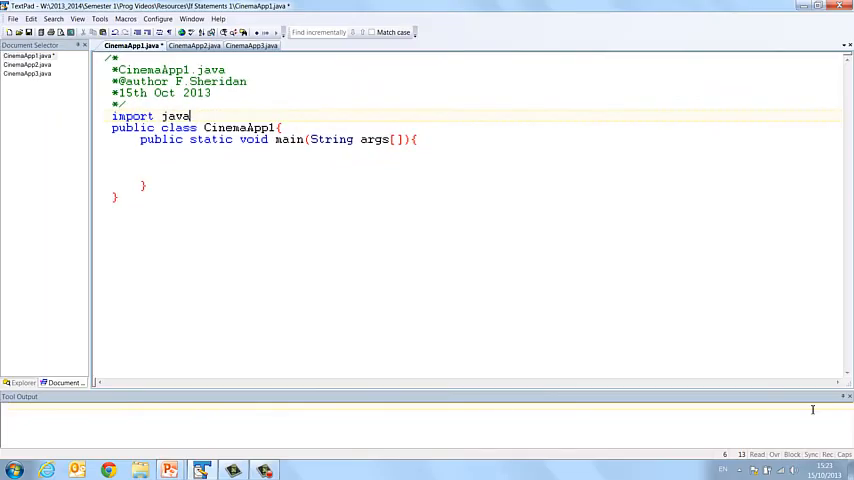
text(x.)
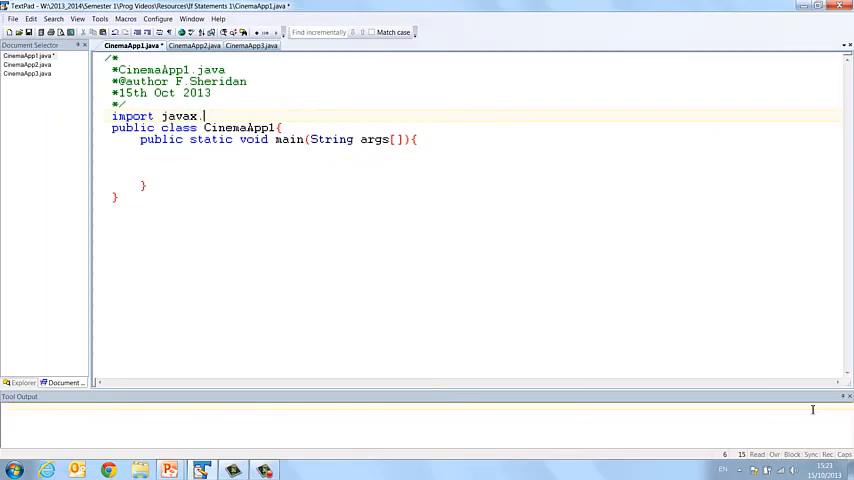
text(swing)
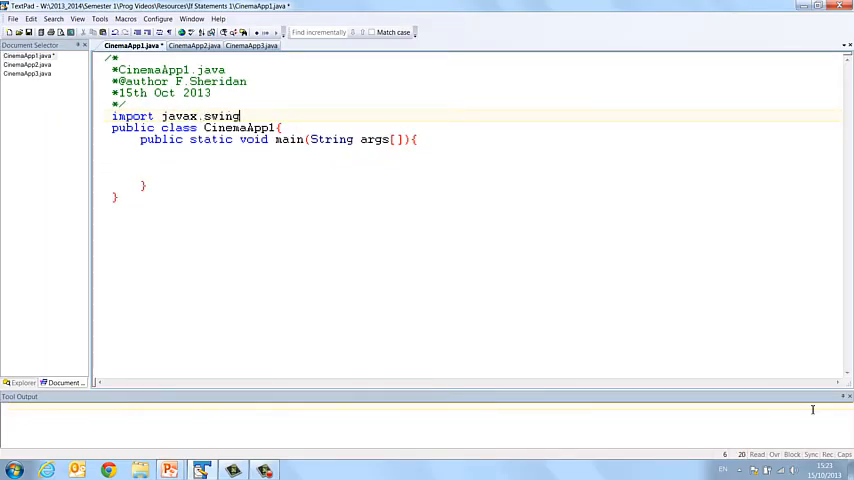
text(.JOptionPa)
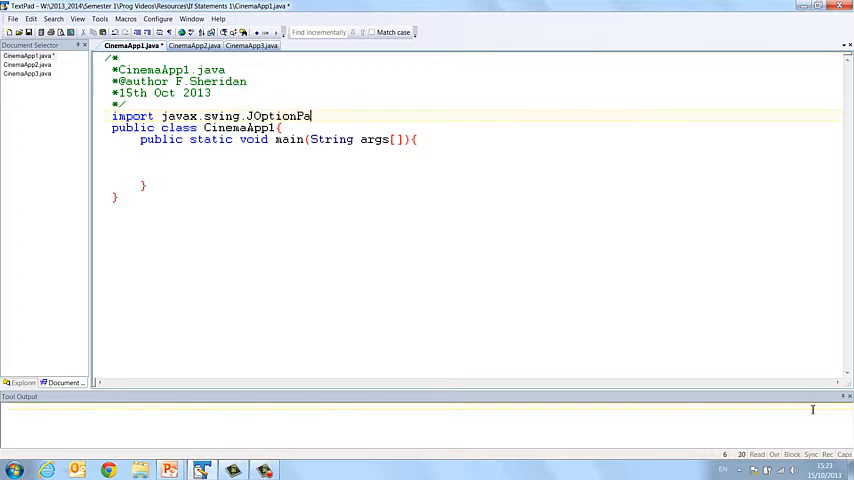
text(ne;)
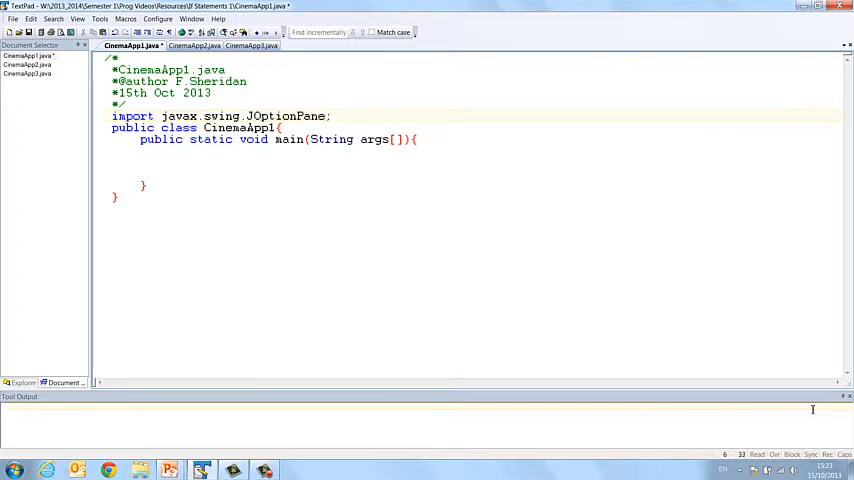
Step: Add a '//declare variables' comment inside main
text(//)
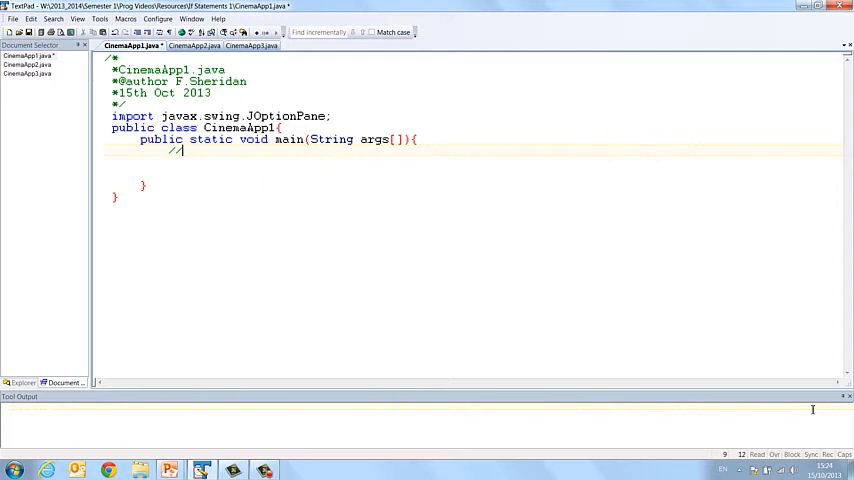
text(//declare va)
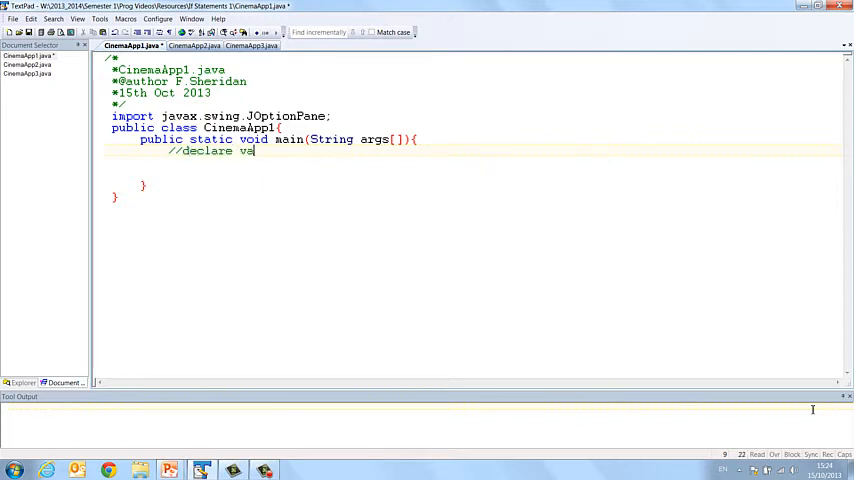
text(riables)
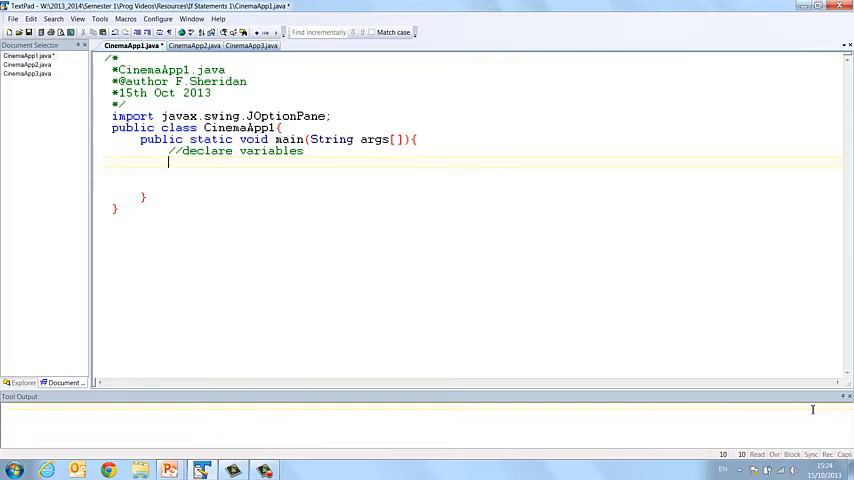
Step: Declare 'int age;' under the declare variables comment
text(int age)
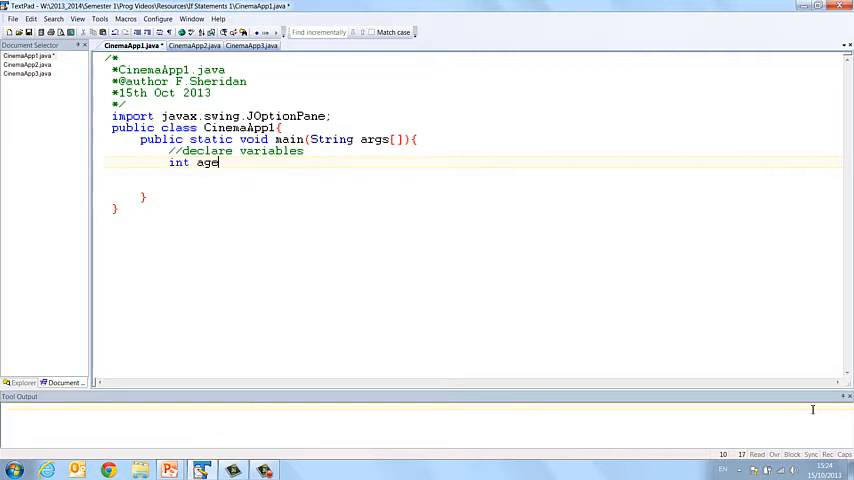
text(;)
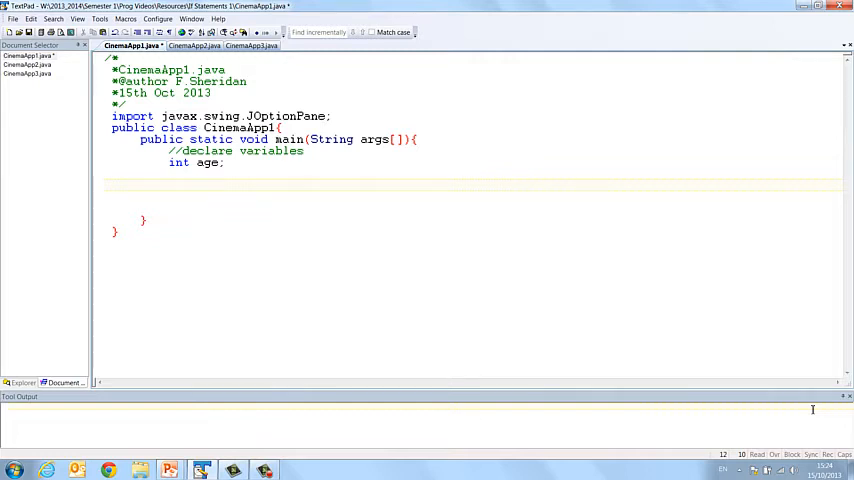
text(//de)
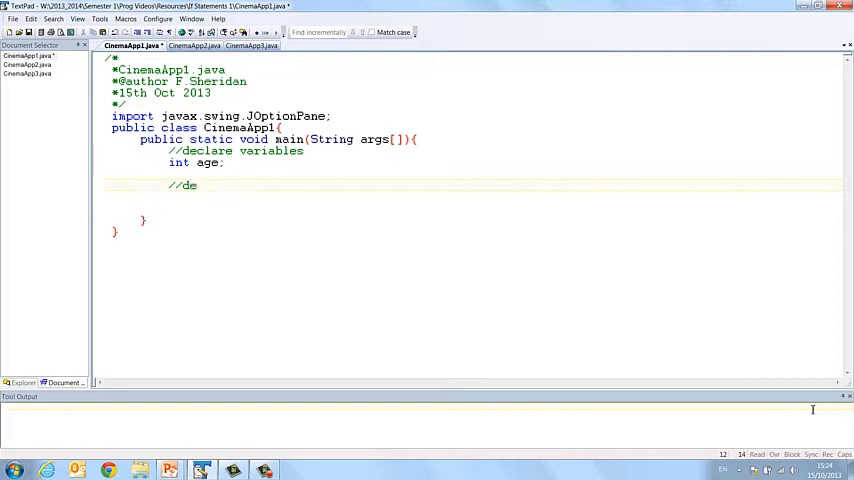
key(BackSpace)
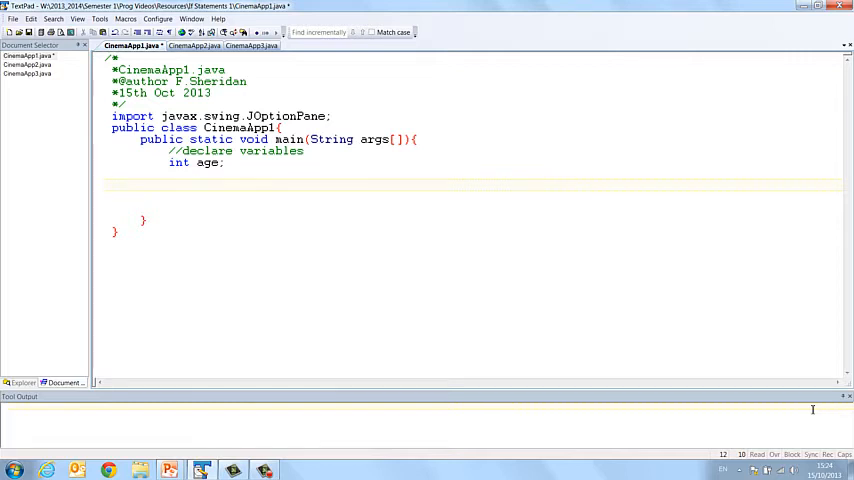
click(168, 185)
text(//input)
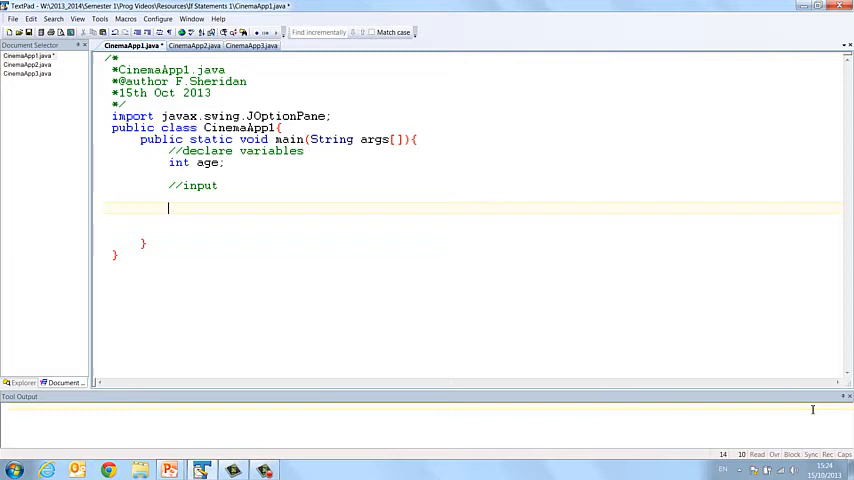
Step: Add a '//process & output' comment below the age declaration
text(//proc)
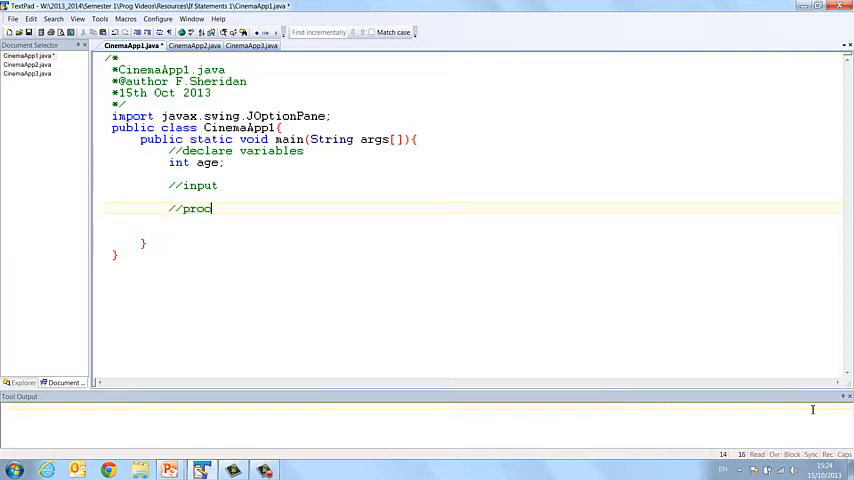
text(ess)
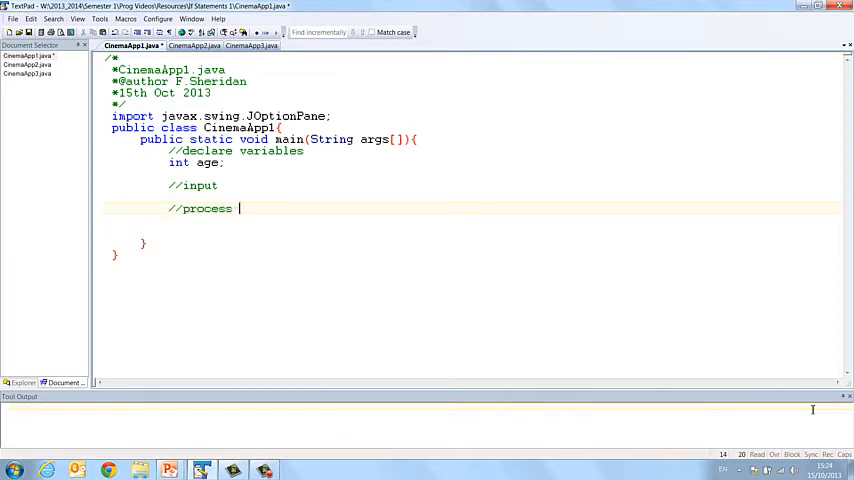
text(&)
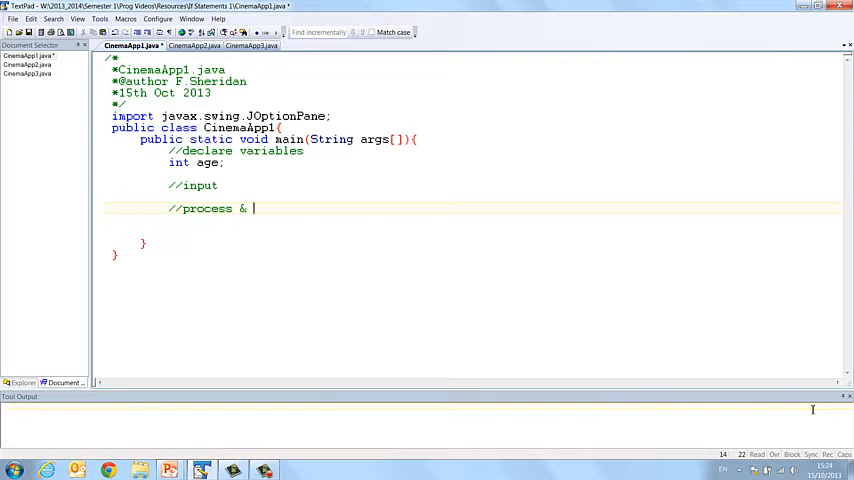
text(ouput)
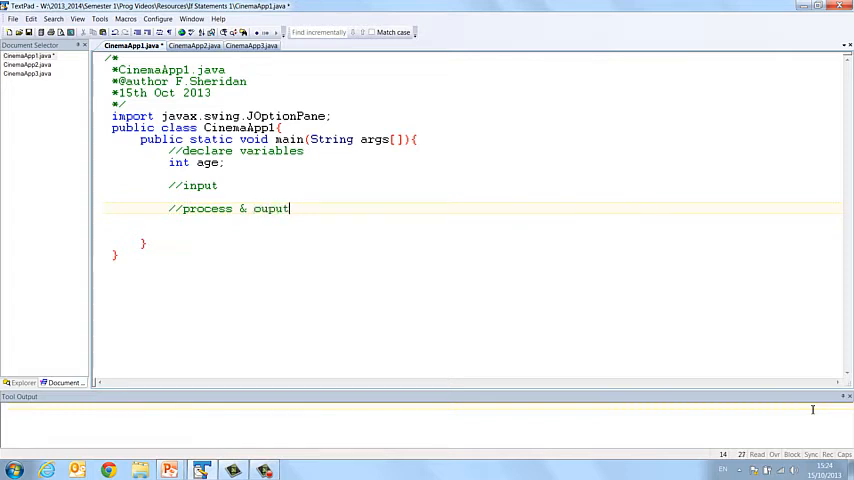
text(t)
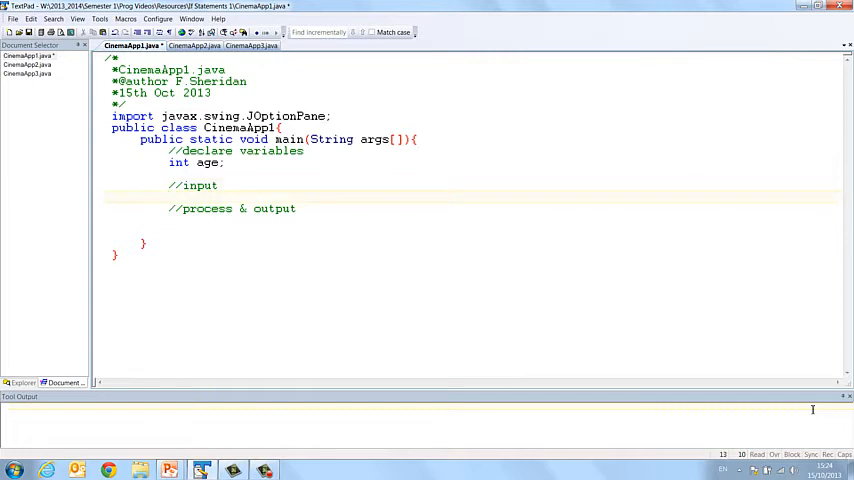
Step: Type 'age = JOptionPane.showInputDialog(null, "Please enter your age");' under //input
text(age =)
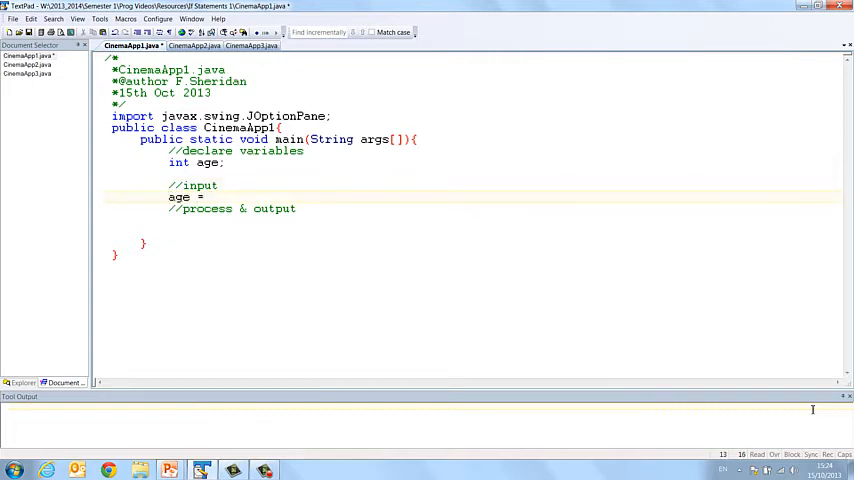
text(JOptionPa)
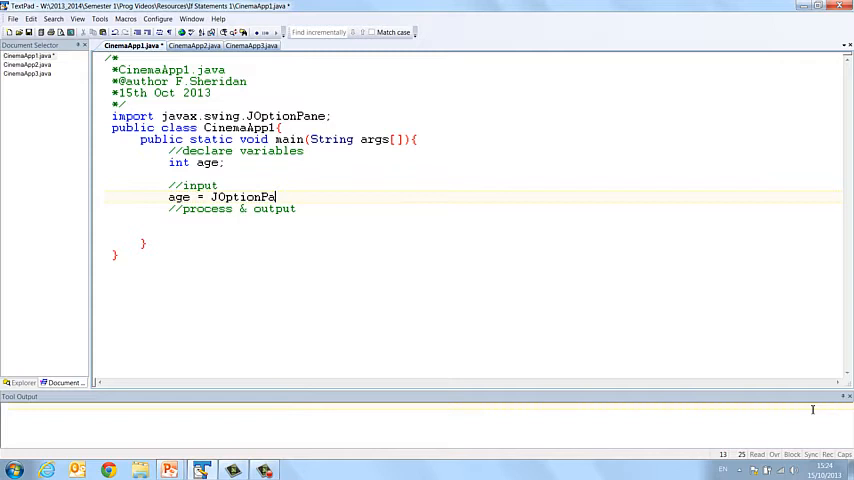
text(.showInpou)
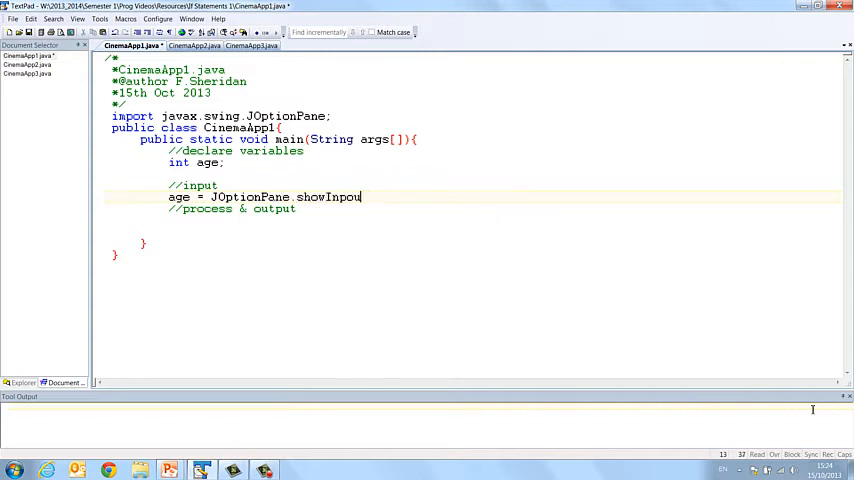
text(tD)
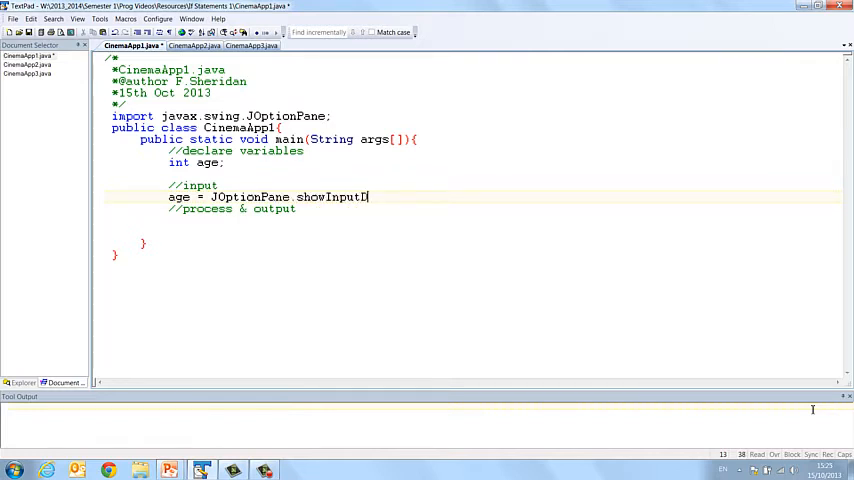
text(ialog(n)
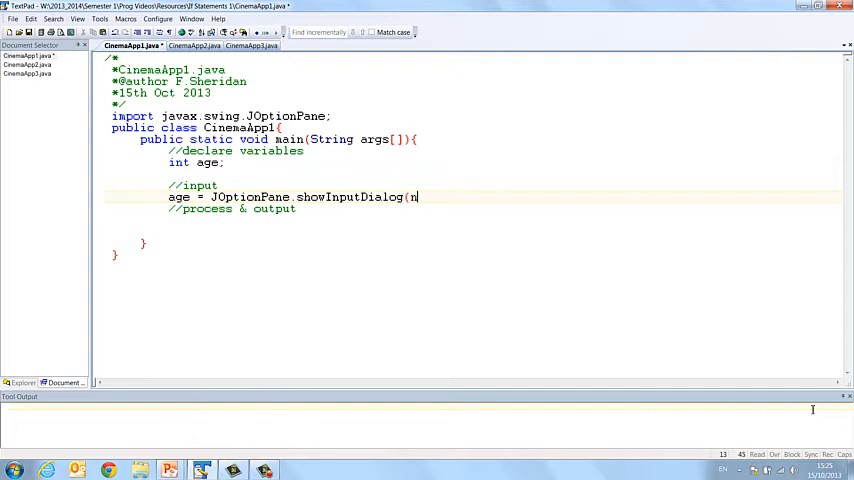
text(ull, ")
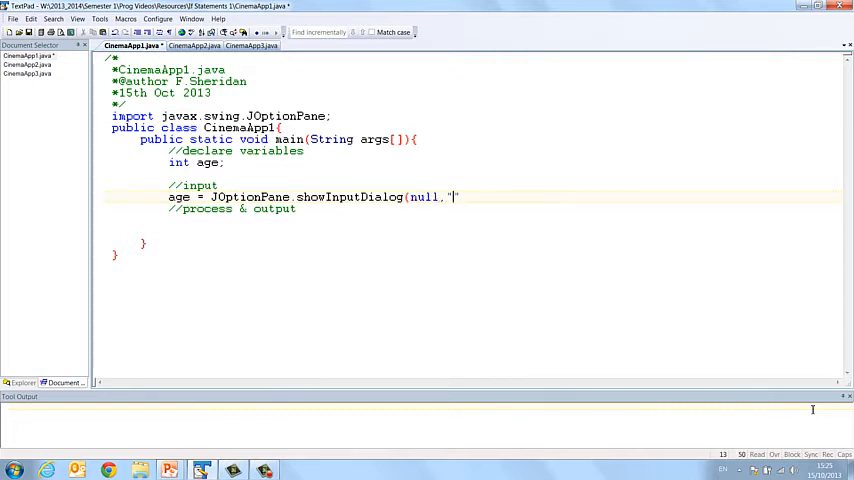
text(Please enter)
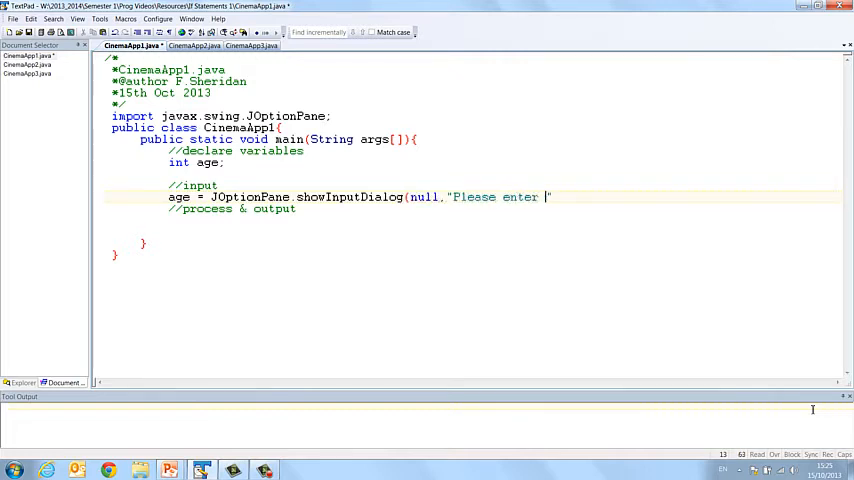
text(your age)
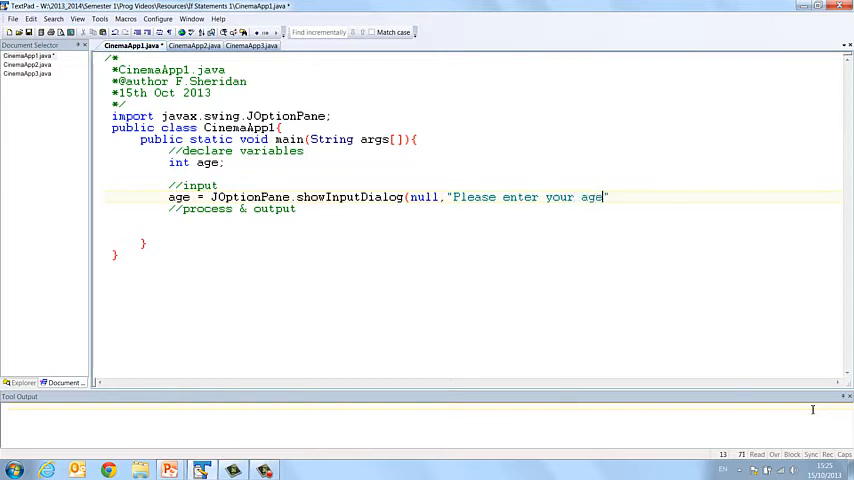
text(");)
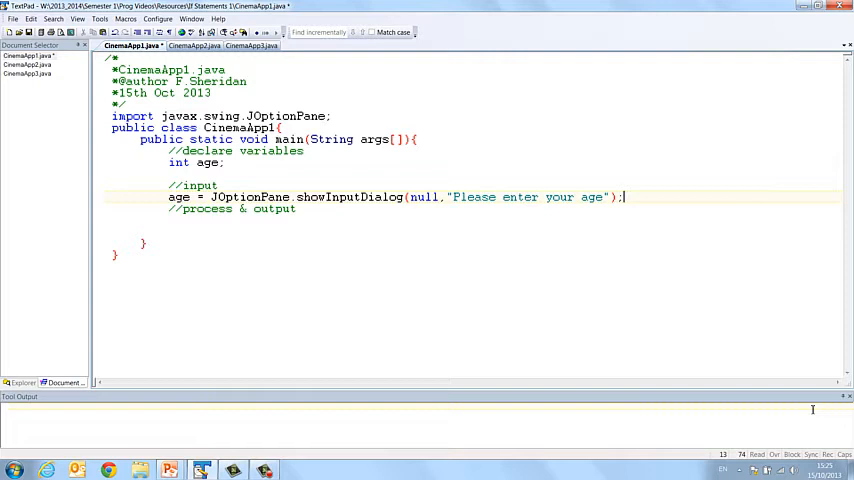
drag(624, 196, 382, 196)
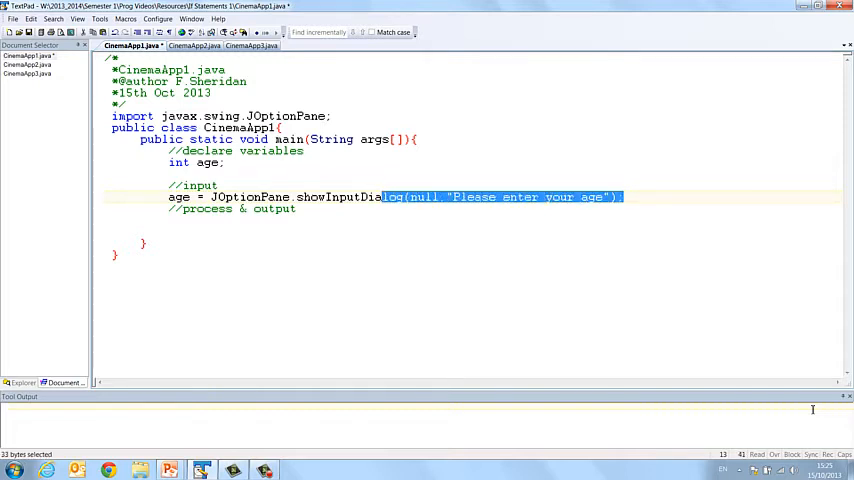
Step: Wrap the showInputDialog call in Integer.parseInt(...) with a closing parenthesis
drag(380, 196, 210, 196)
text(Integer.)
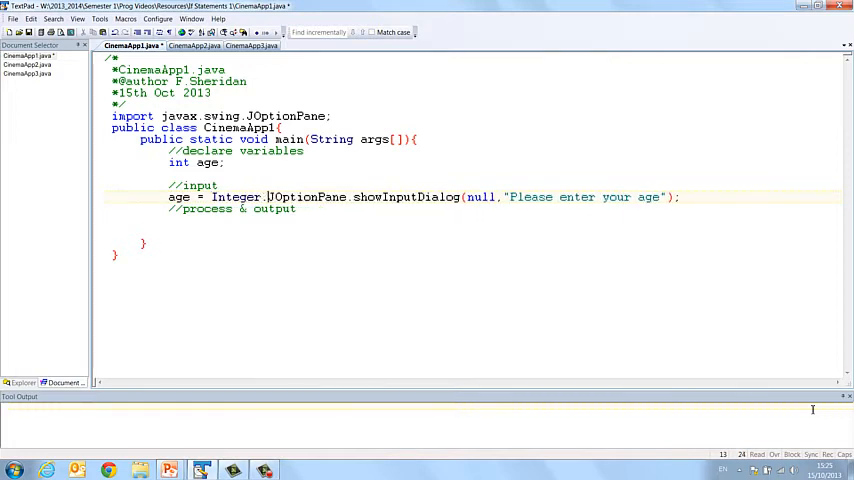
text(parseInt()
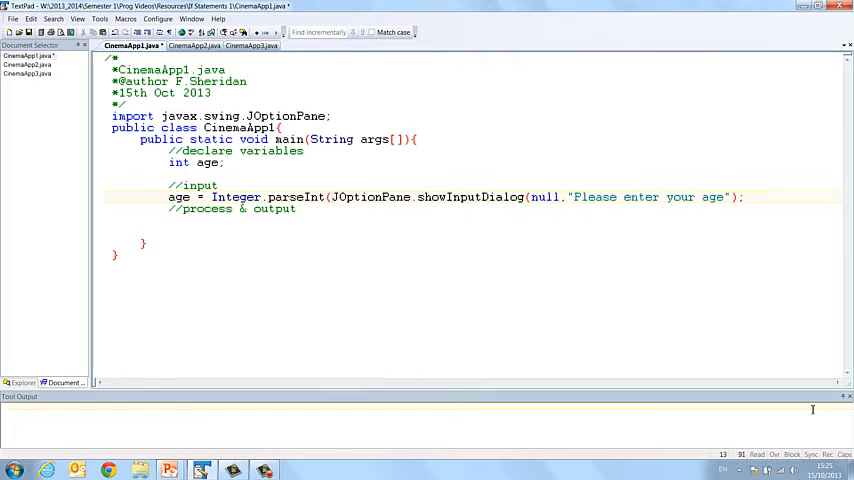
text())
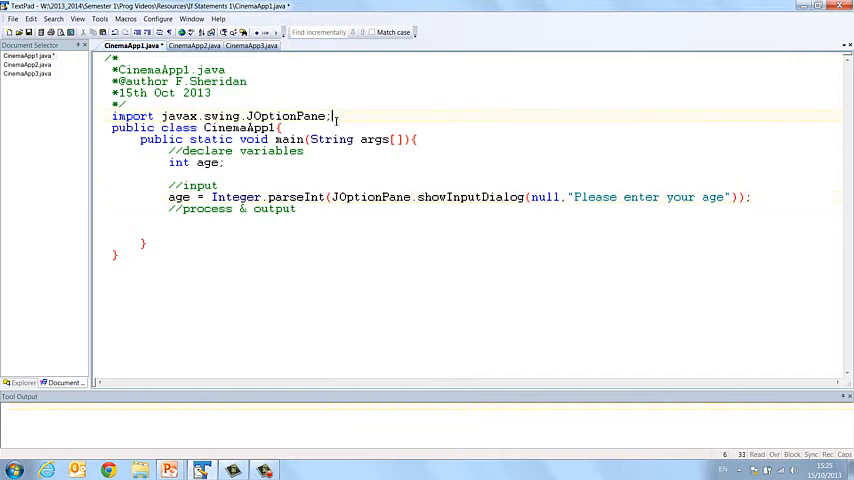
triple_click(220, 116)
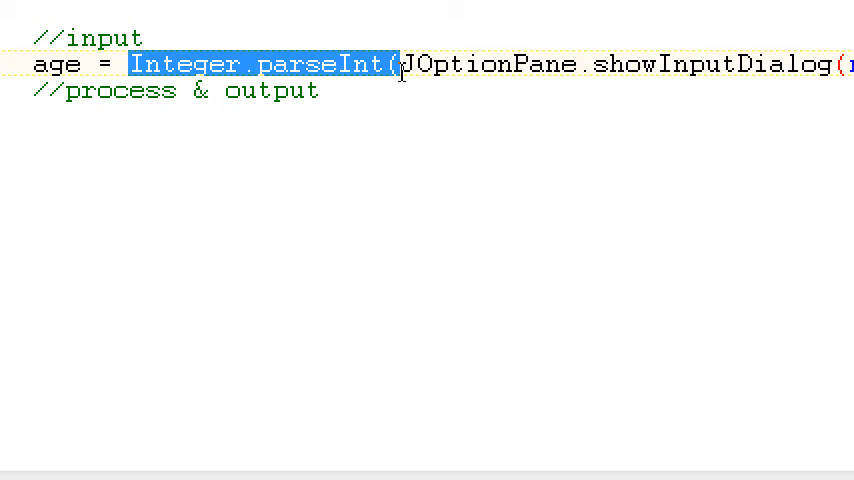
Step: Start an 'if (age == 100) {' statement under the //process & output comment
click(400, 64)
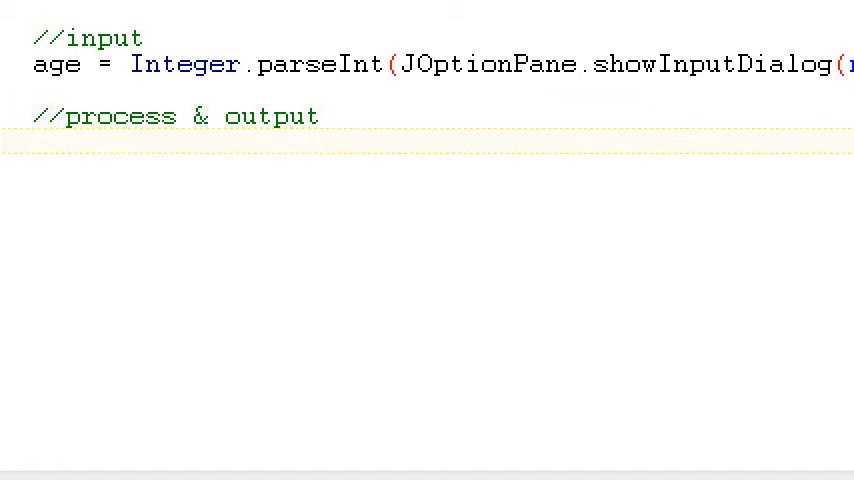
click(35, 143)
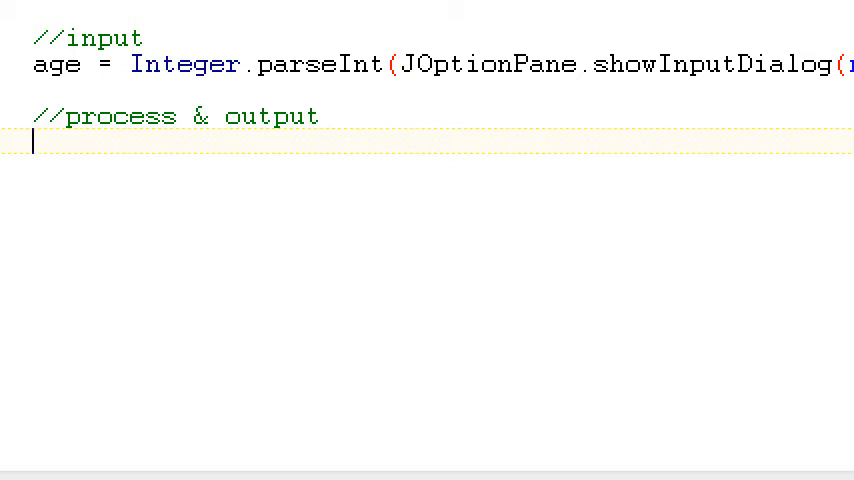
text(if(a)
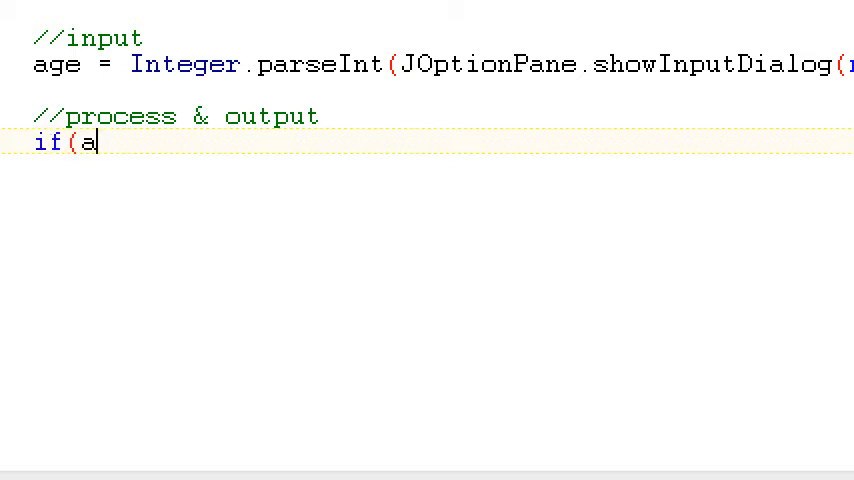
text(ge == 100){)
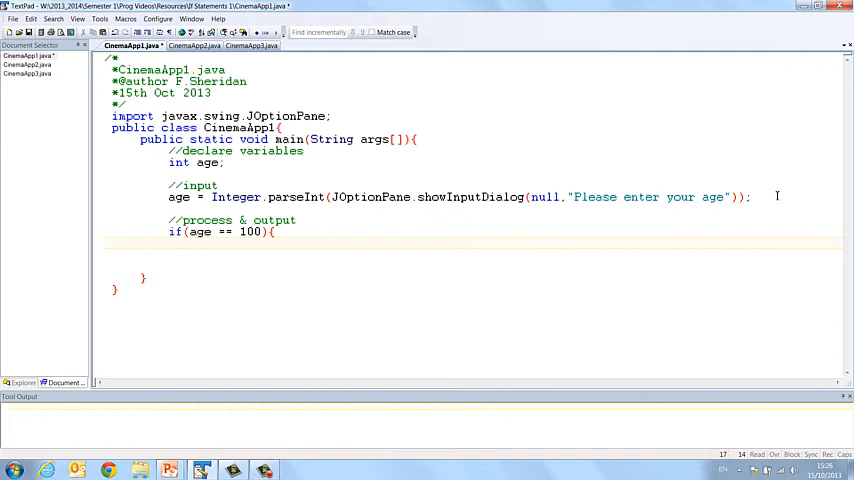
Step: Add JOptionPane.showMessageDialog(null, "Congratulations, you get free admission!") inside the if block
text(JOptio)
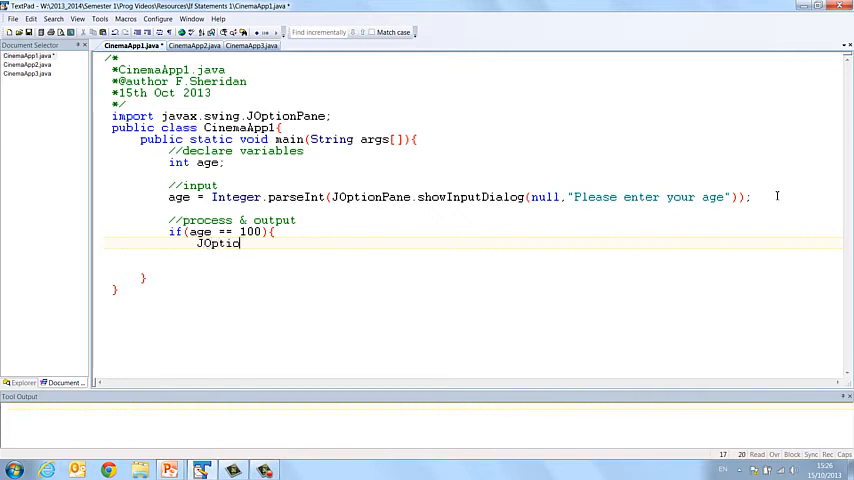
text(onPane.showM)
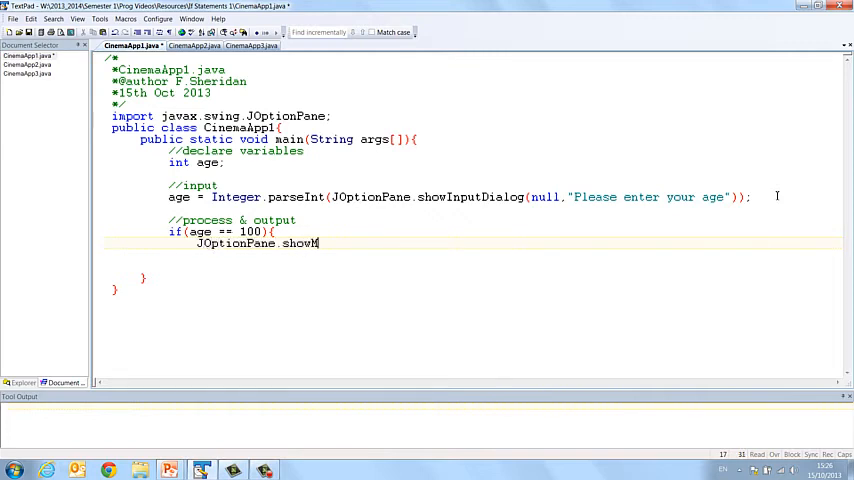
text(essageDial)
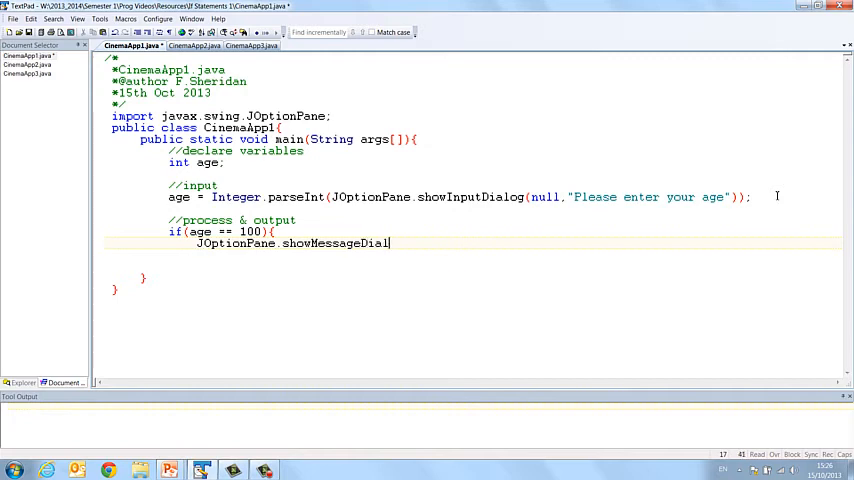
text(g()
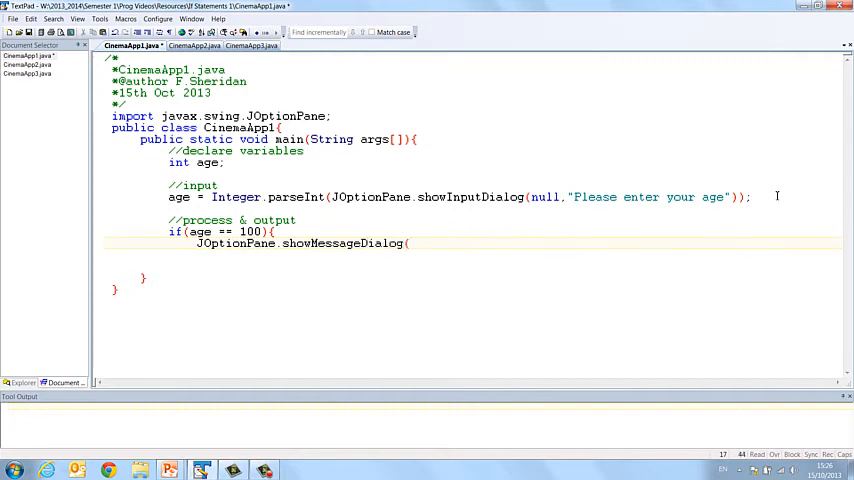
text(null,")
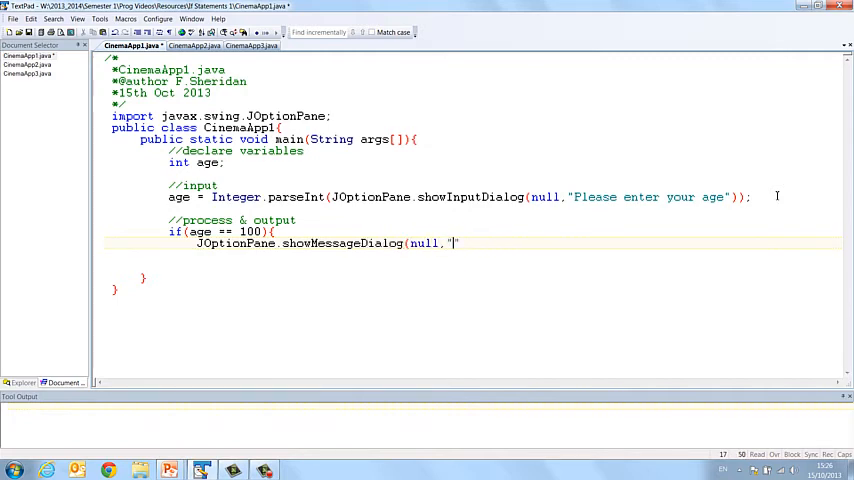
text(con)
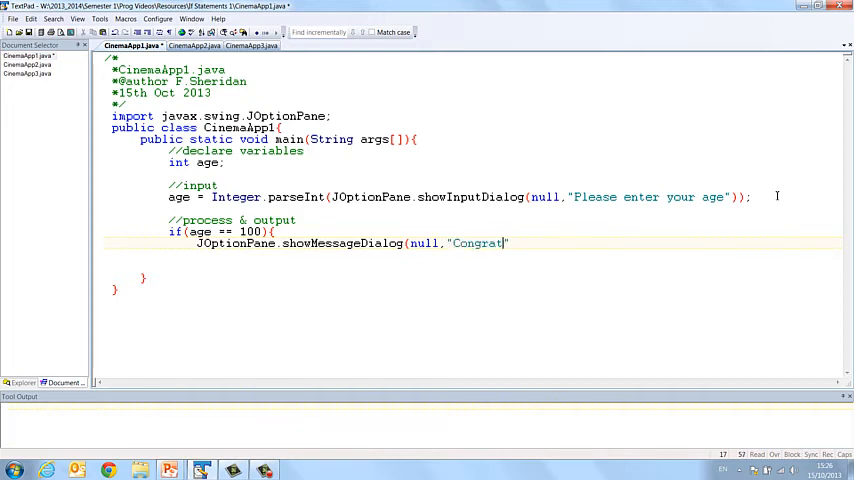
text(ulations, you)
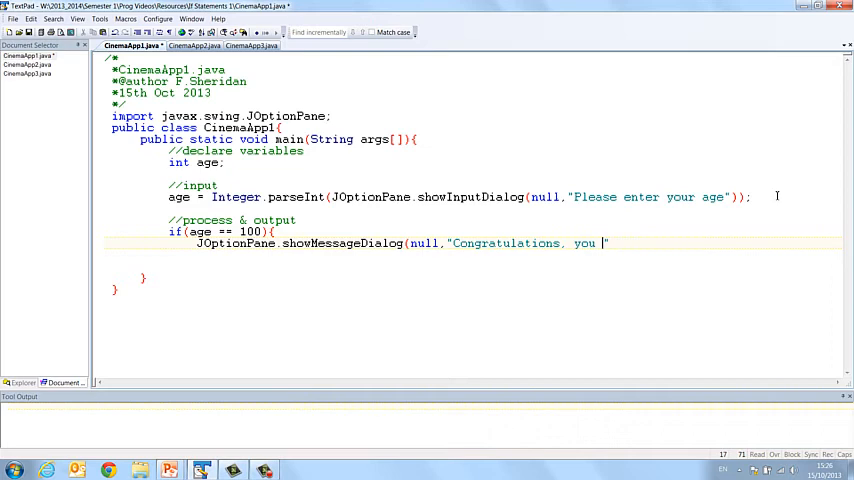
text(get free)
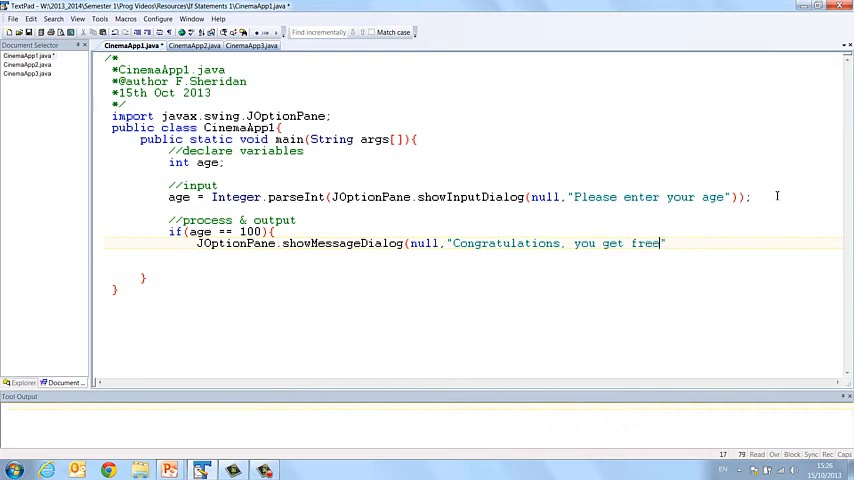
text(admission!)
click(471, 255)
text(})
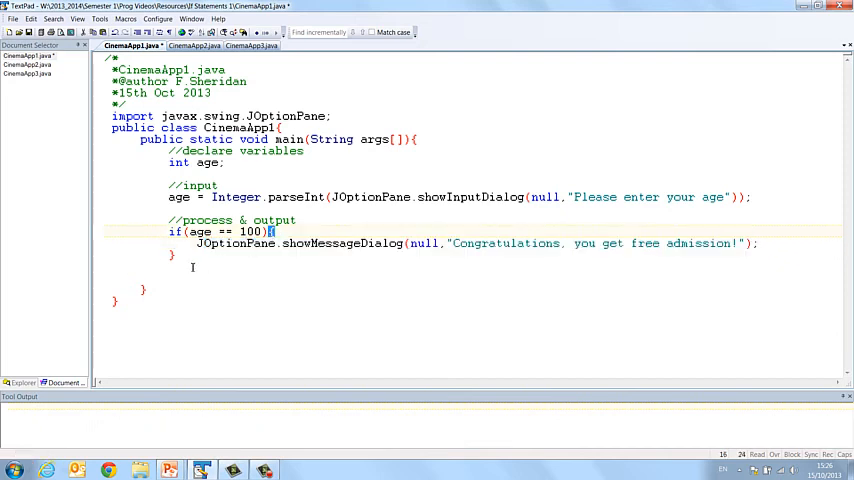
click(172, 254)
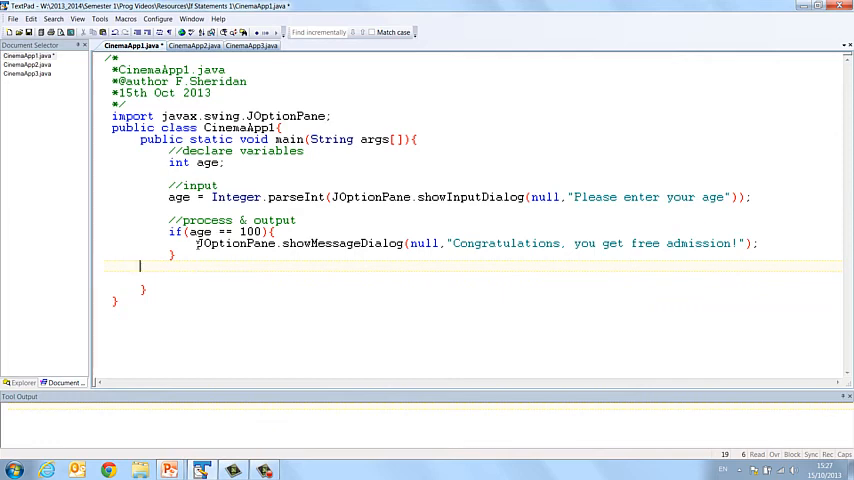
Step: Compile and run CinemaApp1, enter age 100, dismiss the congratulations message, and close the console
key(ctrl+s)
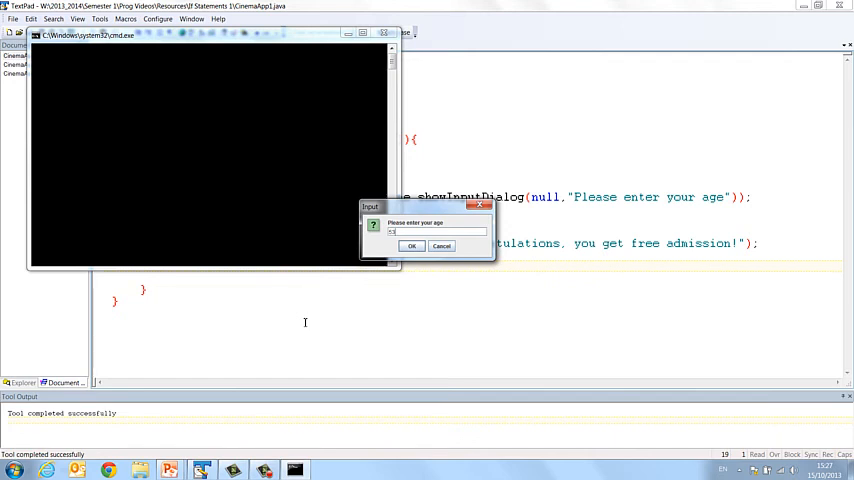
click(411, 245)
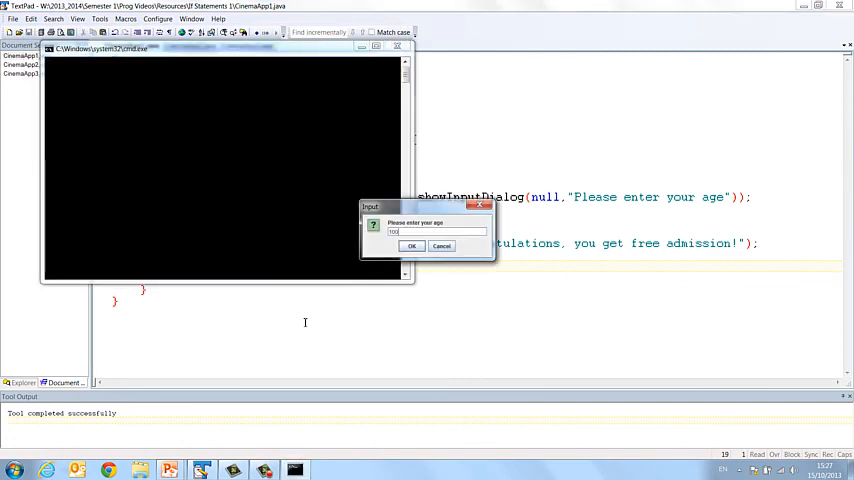
click(411, 246)
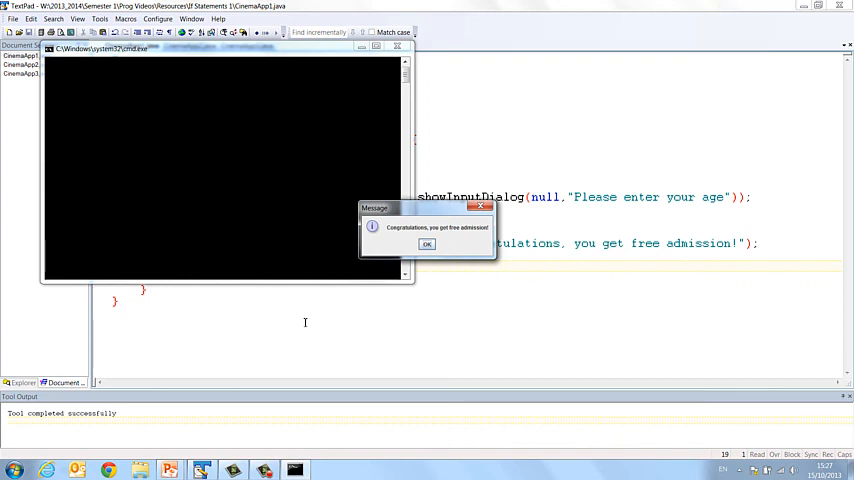
click(426, 244)
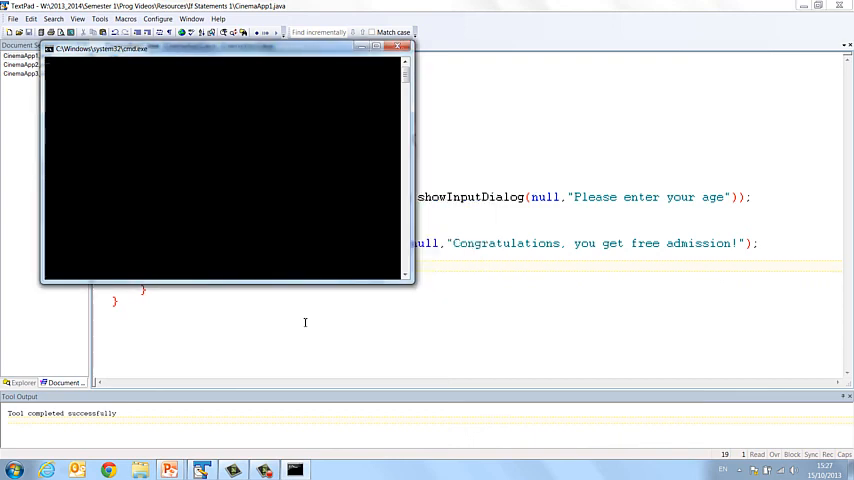
click(398, 46)
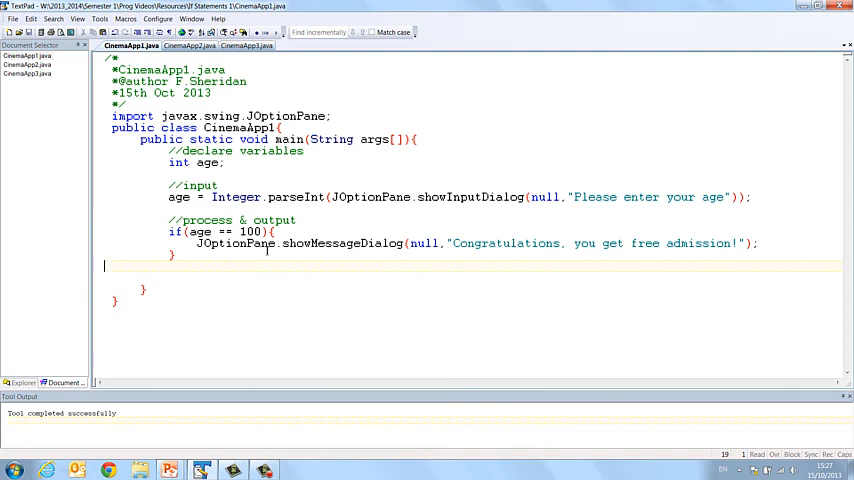
double_click(225, 231)
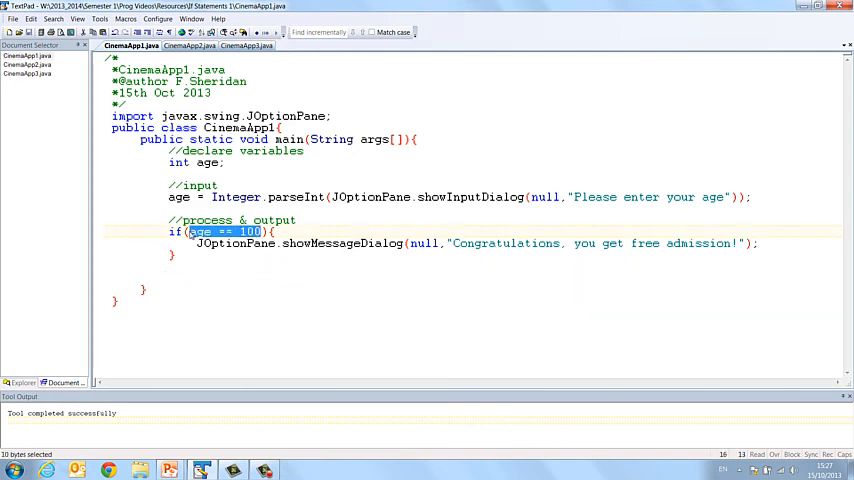
click(191, 274)
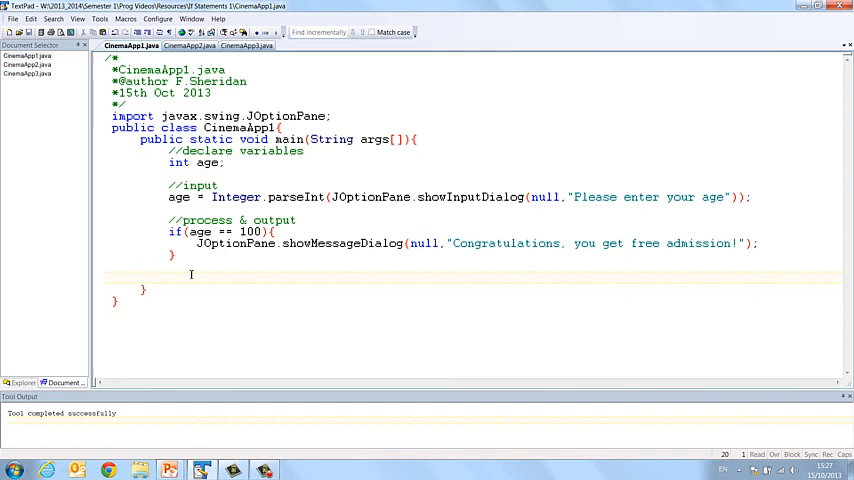